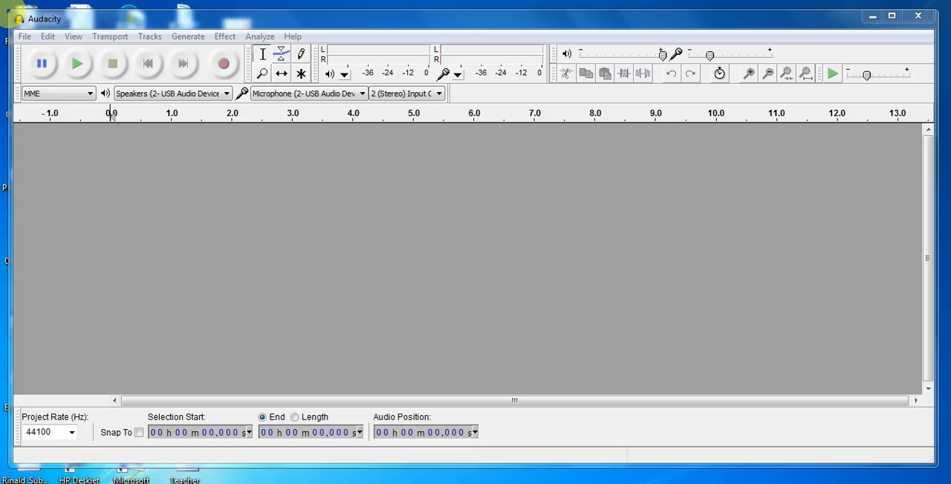
# Start an audio import from the File menu's Import submenu
pyautogui.click(24, 36)
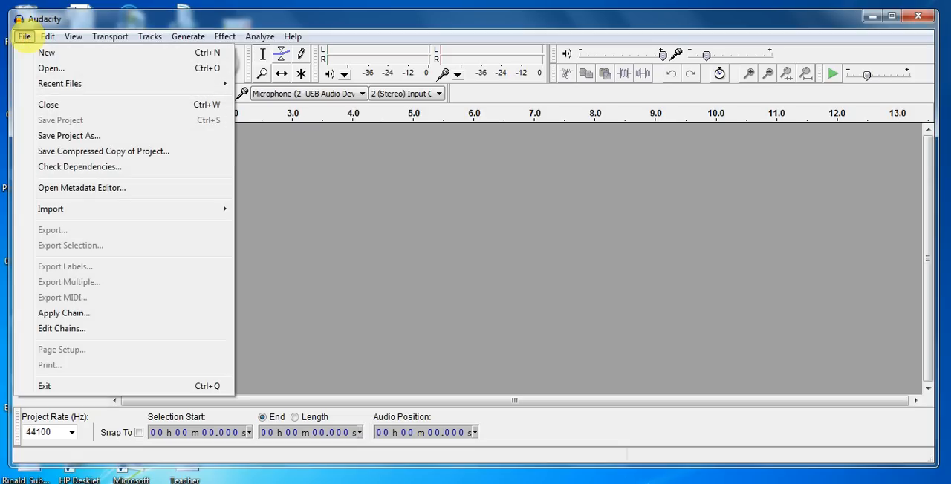
pyautogui.moveTo(104, 152)
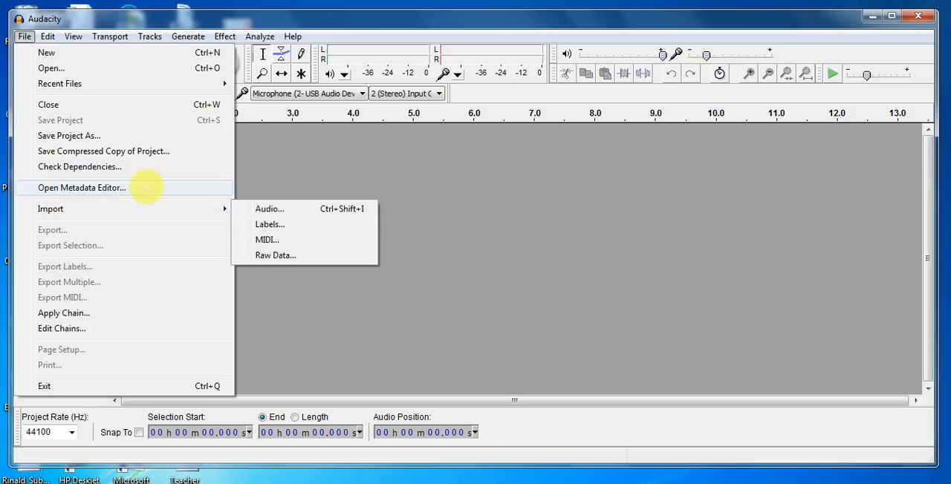
pyautogui.moveTo(268, 208)
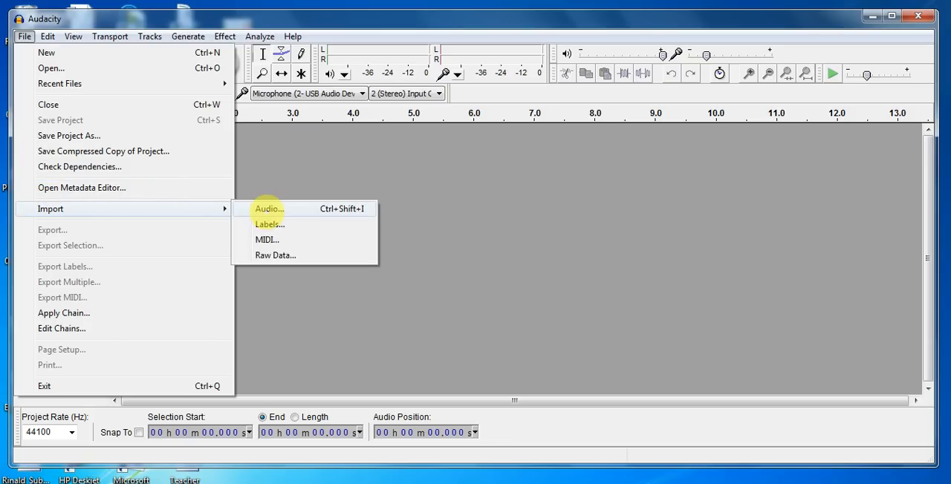
pyautogui.click(268, 208)
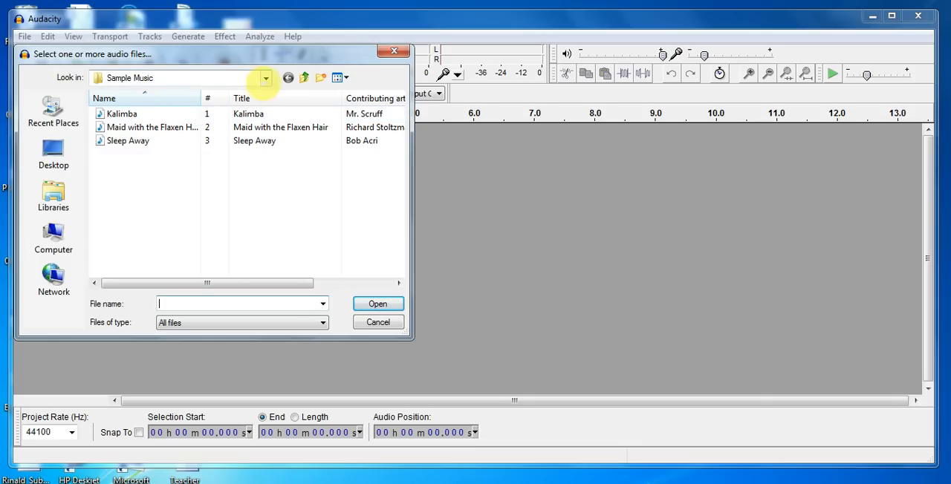
# Browse the Look in list down to the Sample Music folder
pyautogui.click(265, 77)
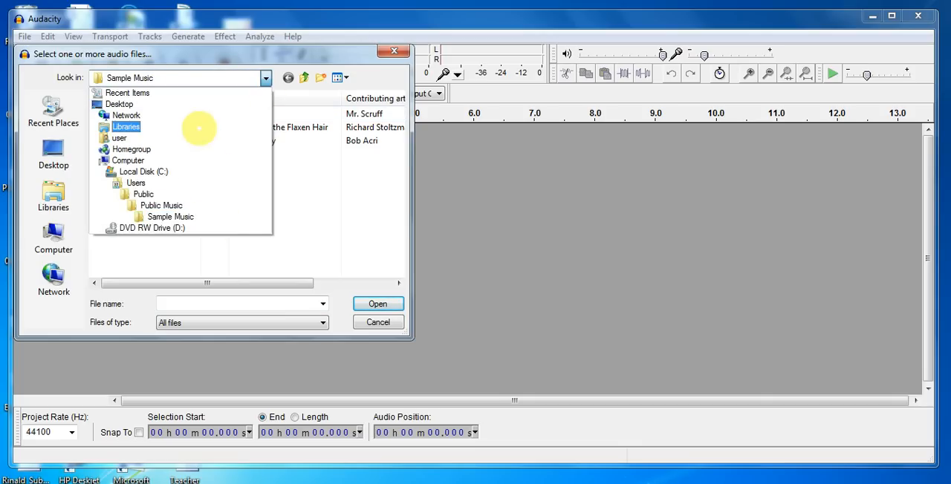
pyautogui.click(128, 160)
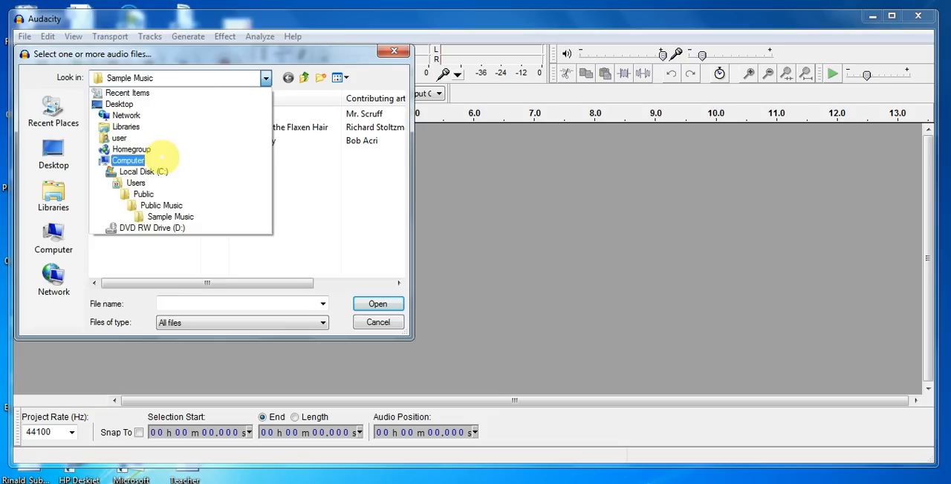
pyautogui.click(137, 183)
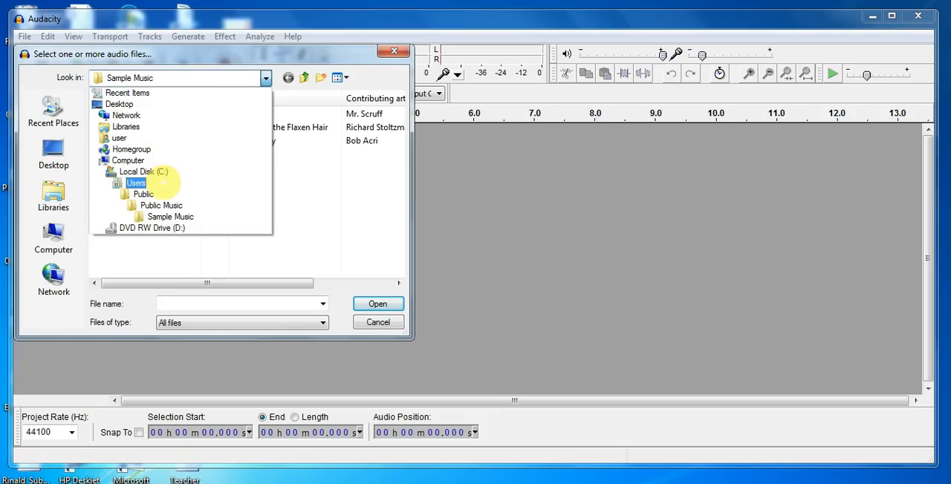
pyautogui.click(161, 205)
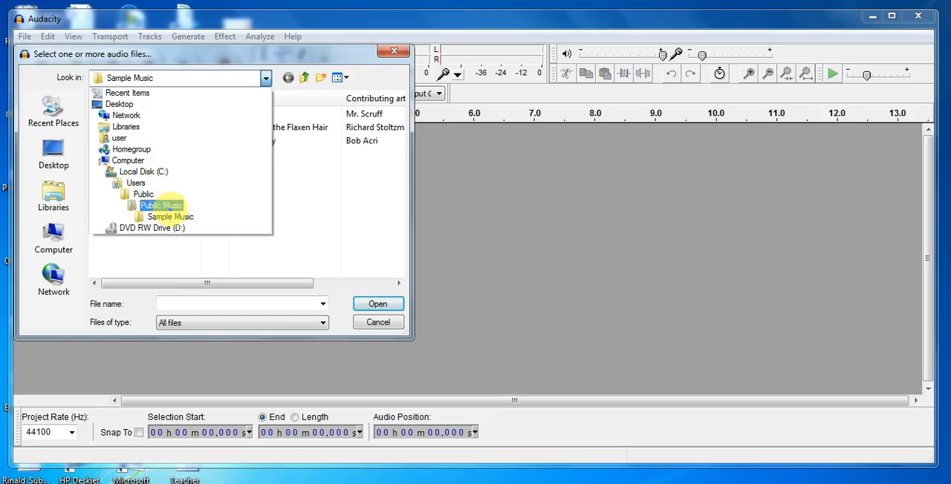
pyautogui.click(152, 227)
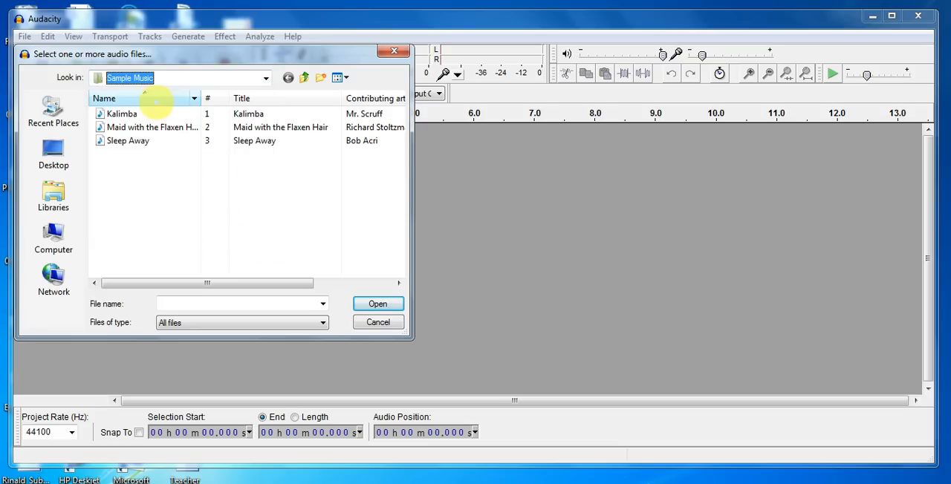
# Import the Kalimba song as a stereo waveform into the project
pyautogui.click(122, 113)
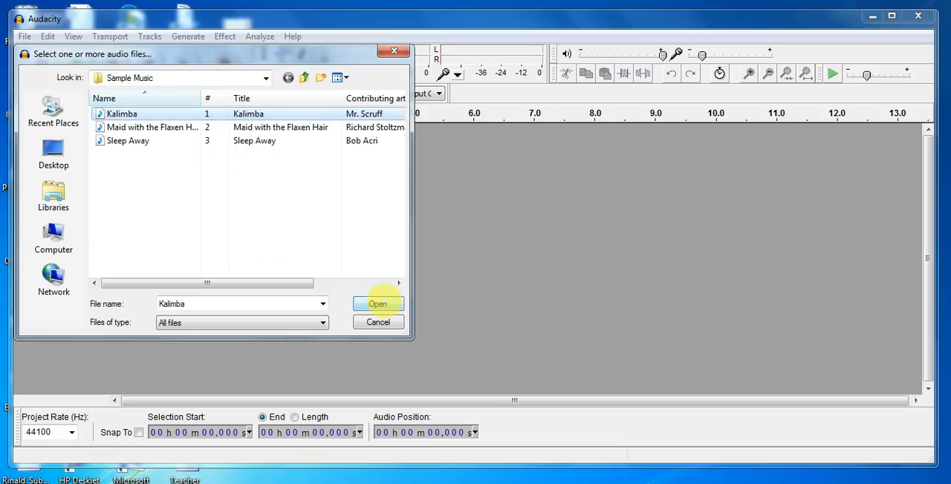
pyautogui.click(378, 303)
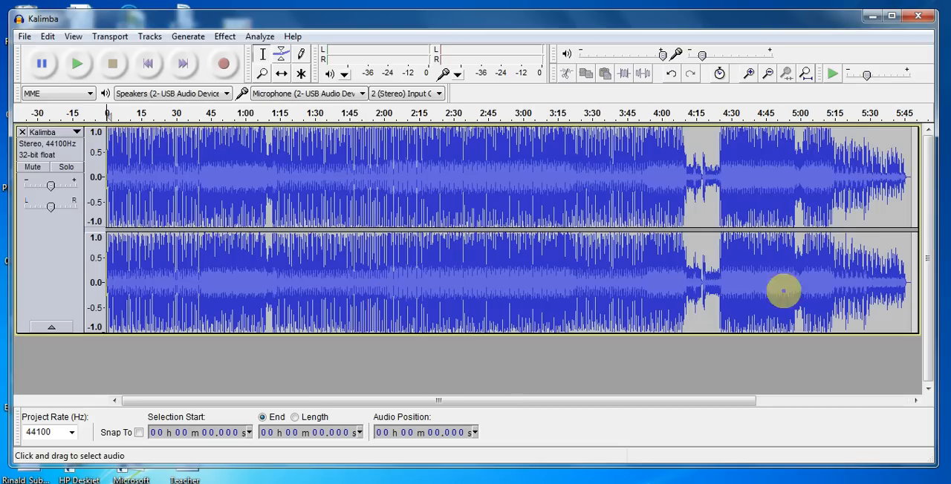
pyautogui.moveTo(300, 215)
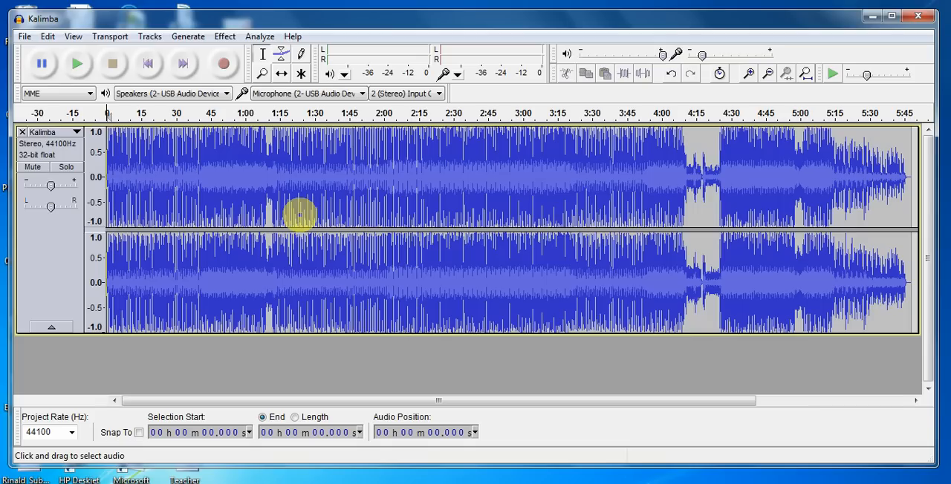
pyautogui.click(77, 62)
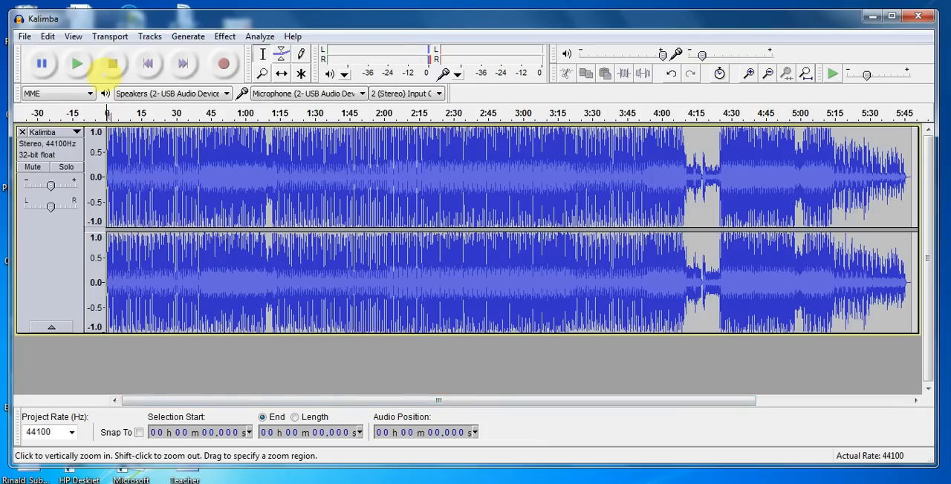
pyautogui.click(300, 73)
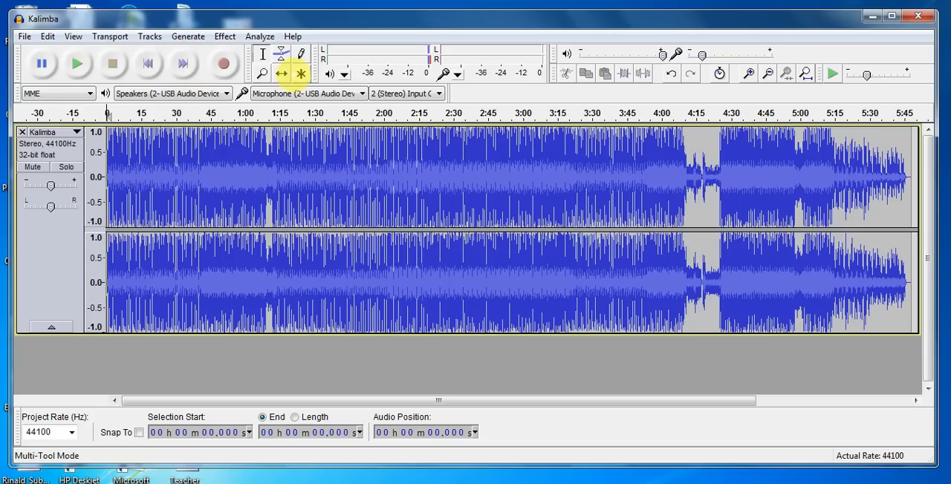
# Zoom into the song's first 20 seconds and reset the selection near the start
pyautogui.click(261, 72)
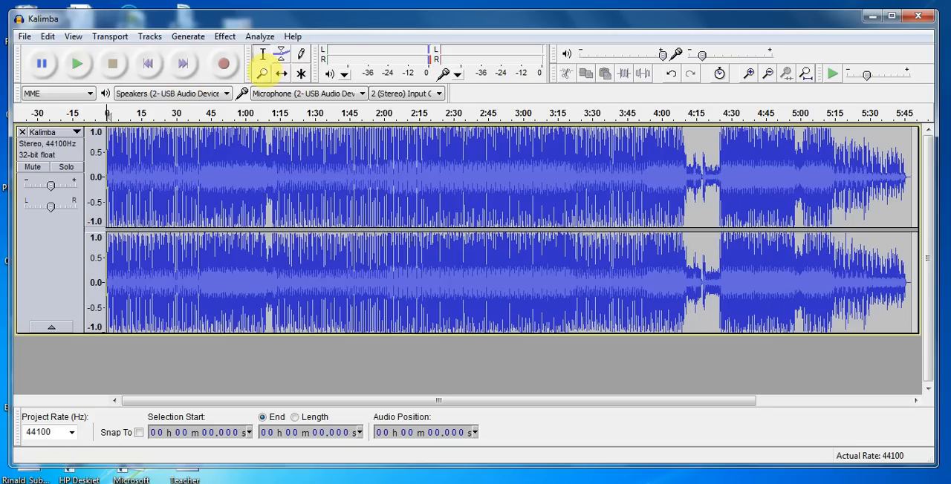
pyautogui.moveTo(263, 73)
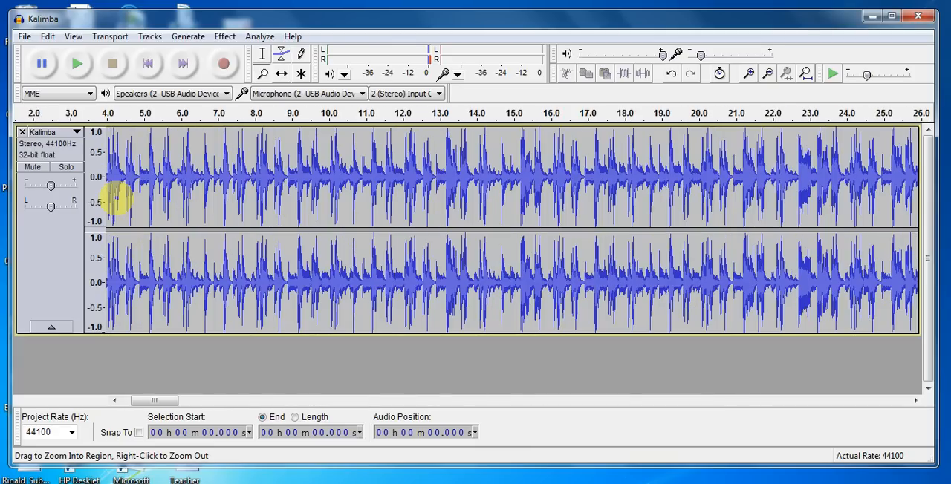
pyautogui.hscroll(-3)
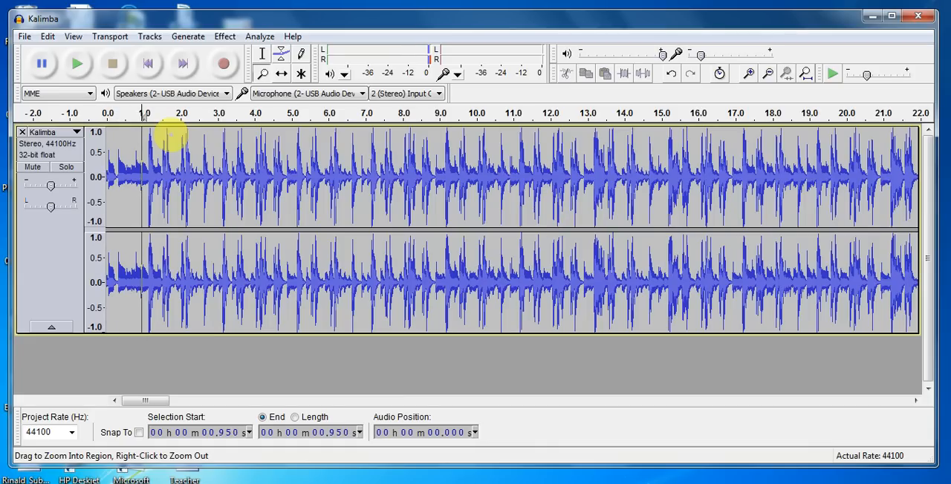
pyautogui.click(77, 63)
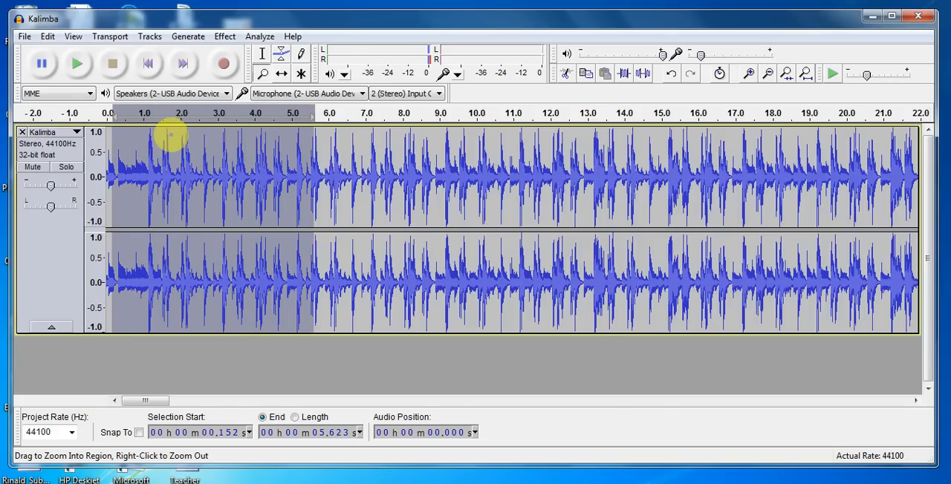
pyautogui.click(77, 62)
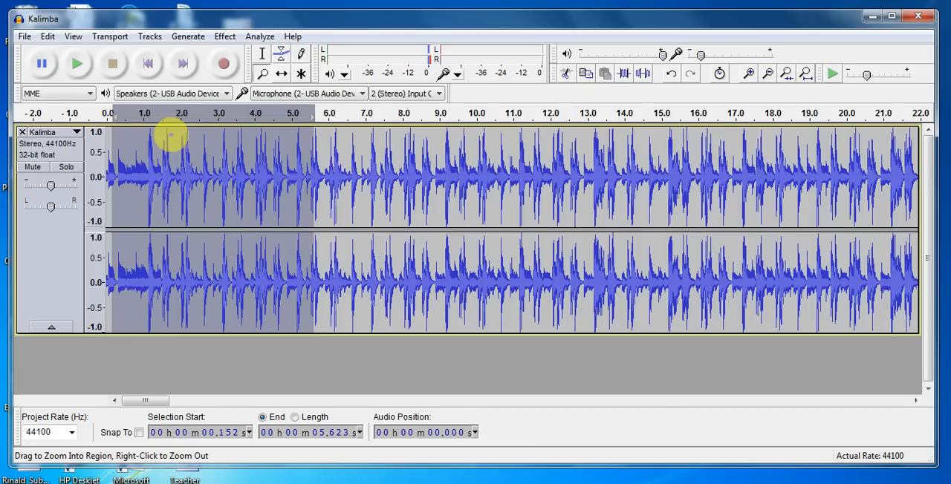
pyautogui.click(241, 160)
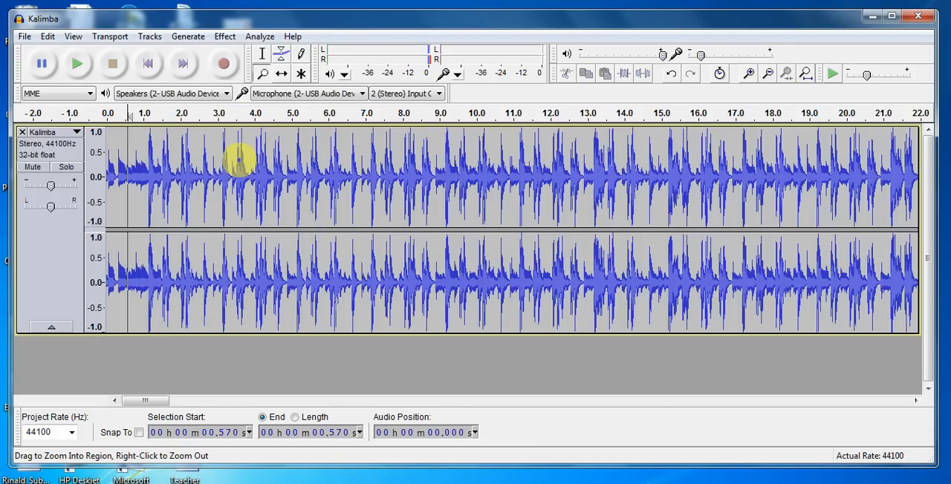
# Mark the loop from about 1.1 to 5.0 seconds in the waveform
pyautogui.click(77, 62)
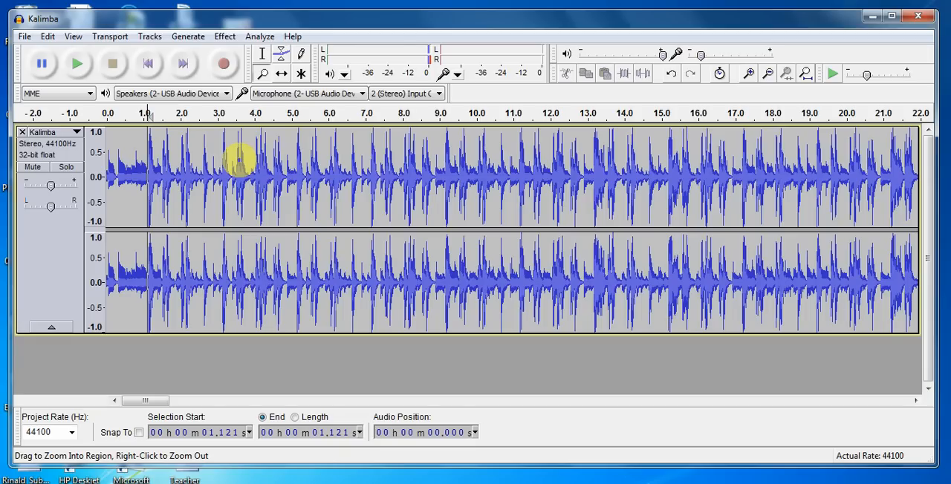
pyautogui.click(77, 62)
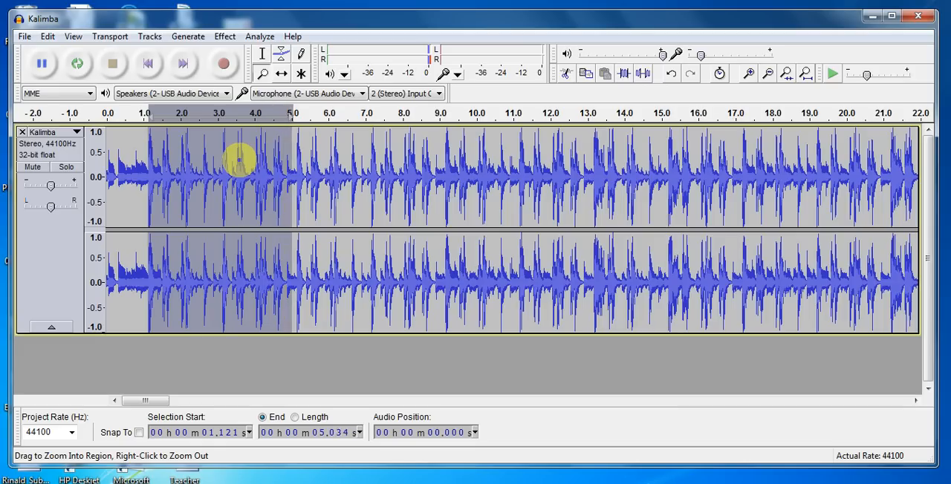
# Audition the selected loop twice, stopping playback each time
pyautogui.click(78, 63)
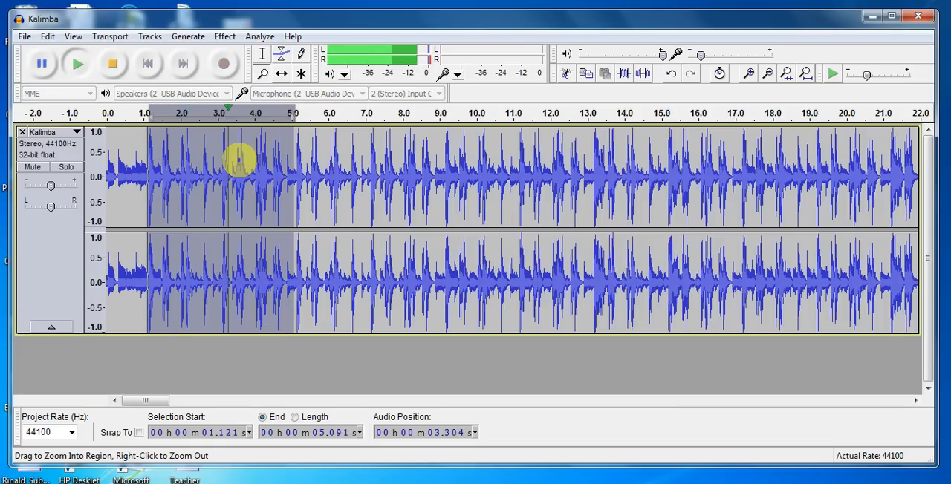
pyautogui.click(113, 62)
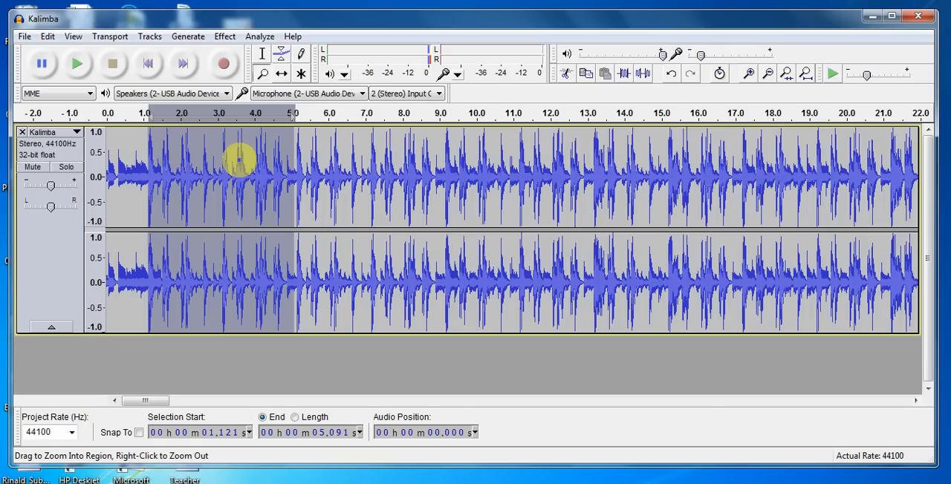
pyautogui.click(78, 62)
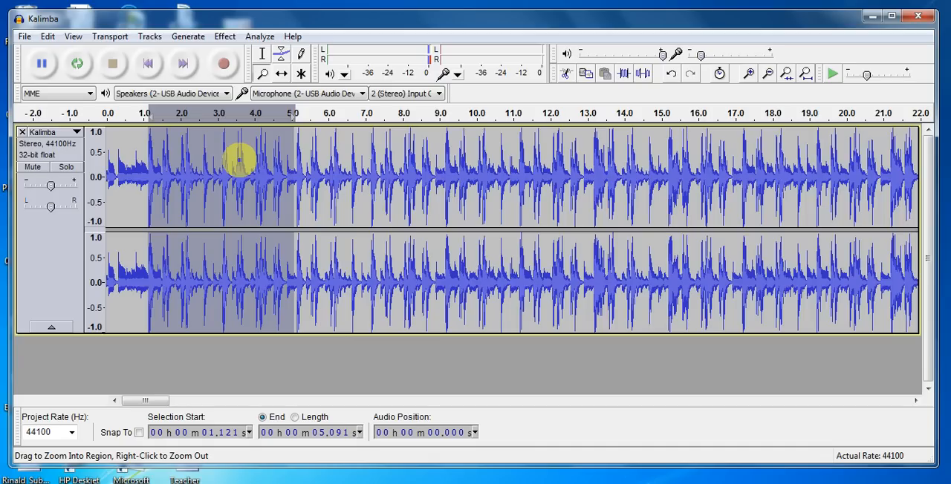
pyautogui.click(42, 63)
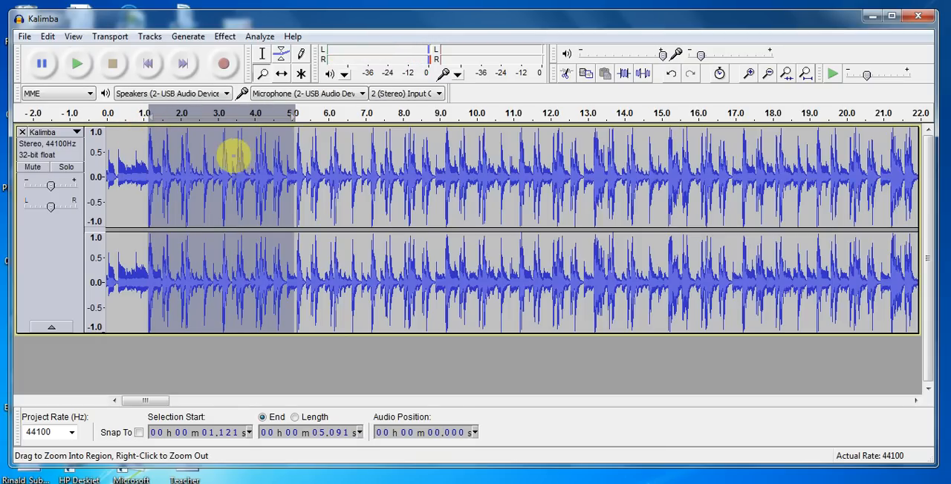
# Refine the loop end out to about 5.17 seconds
pyautogui.click(77, 63)
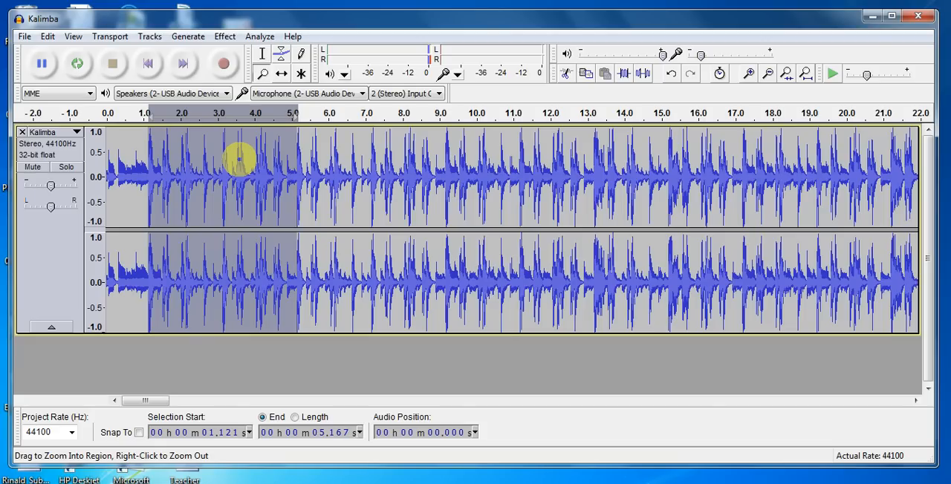
pyautogui.click(77, 63)
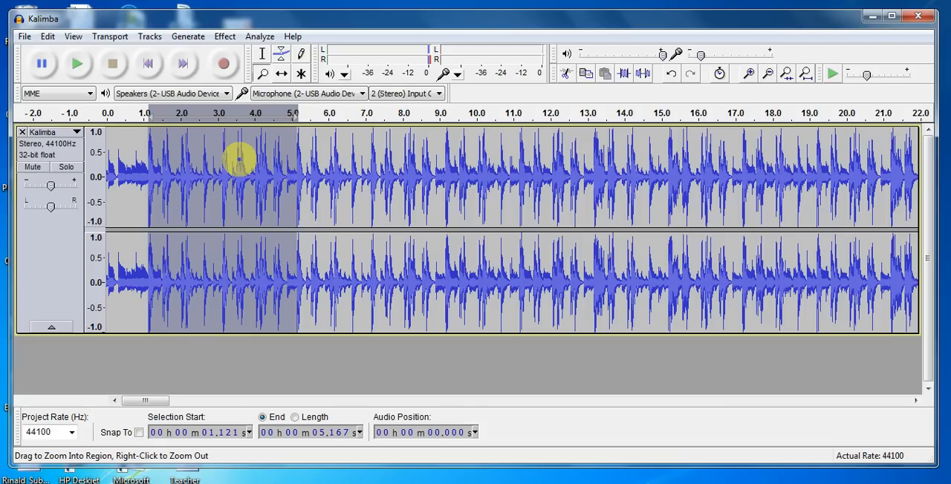
pyautogui.click(77, 63)
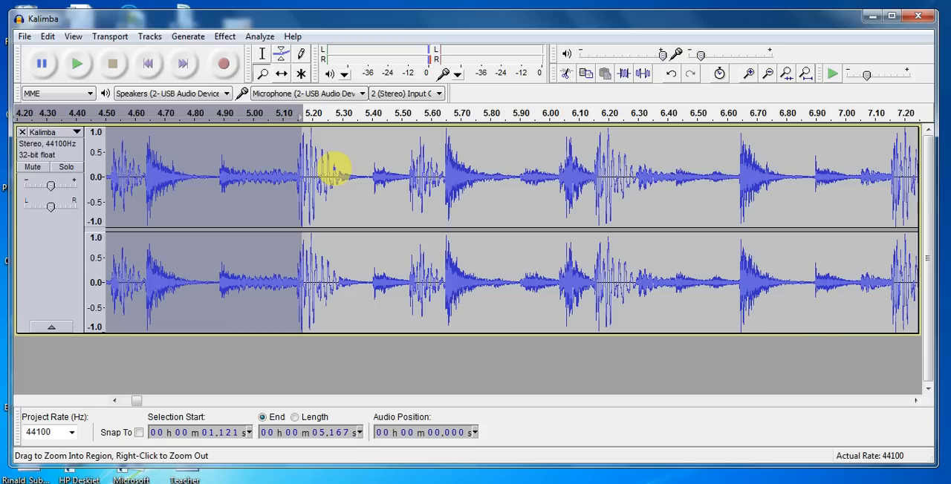
pyautogui.moveTo(285, 157)
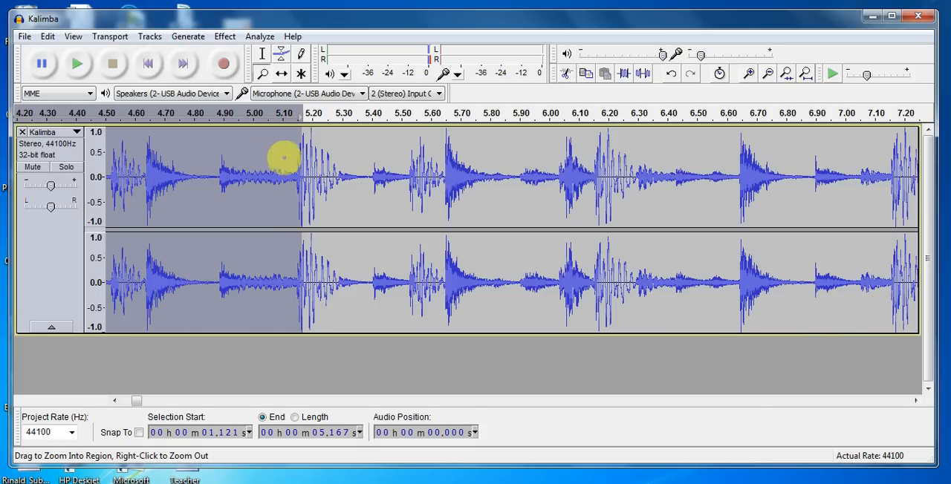
pyautogui.moveTo(348, 211)
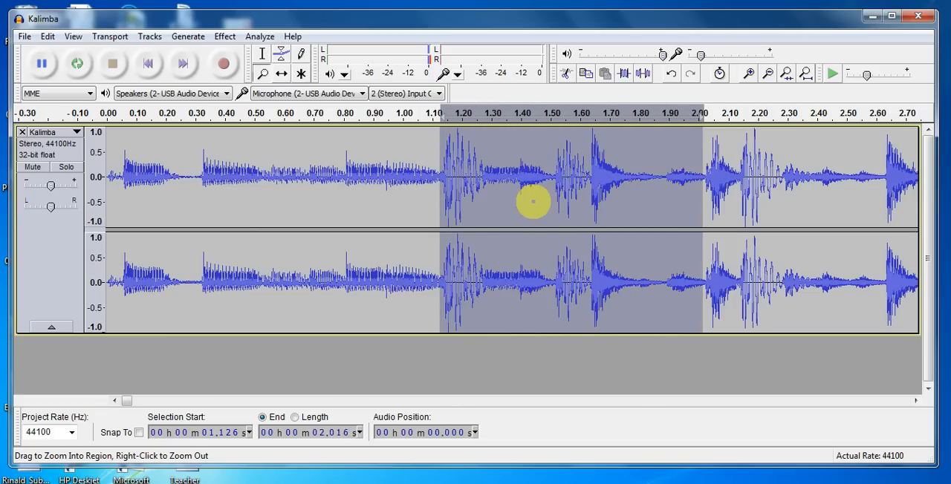
# Select the Kalimba waveform from about 1.13 to 4.78 seconds as the loop
pyautogui.hscroll(3)
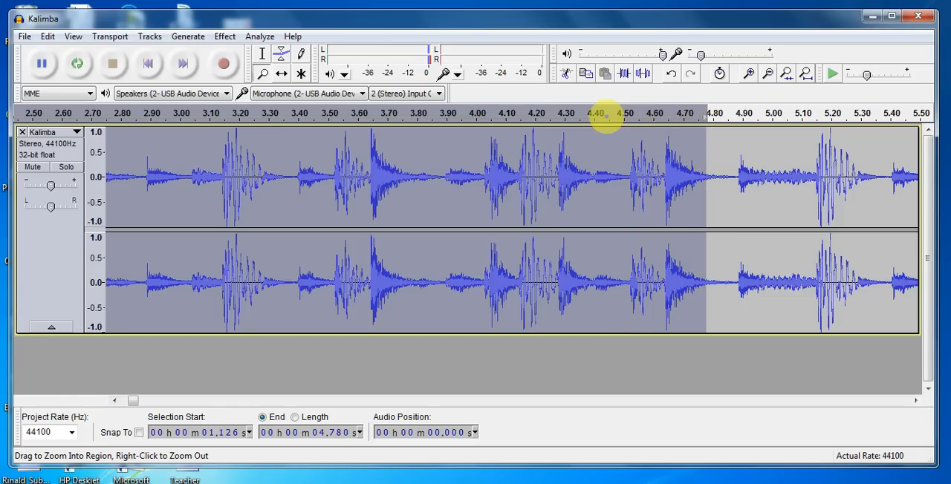
pyautogui.moveTo(705, 174); pyautogui.dragTo(805, 174)
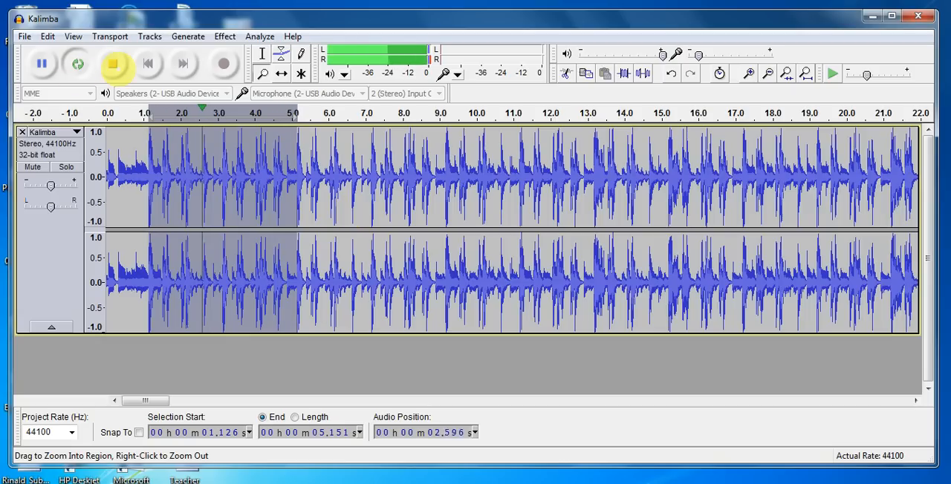
# Stop playback of the loop section
pyautogui.click(113, 62)
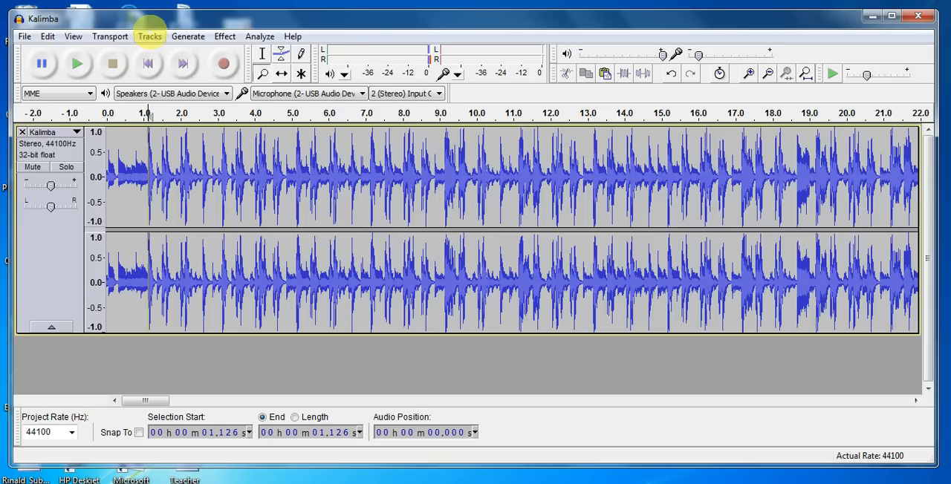
# Add a new stereo track and paste the copied four-second loop into it
pyautogui.click(148, 36)
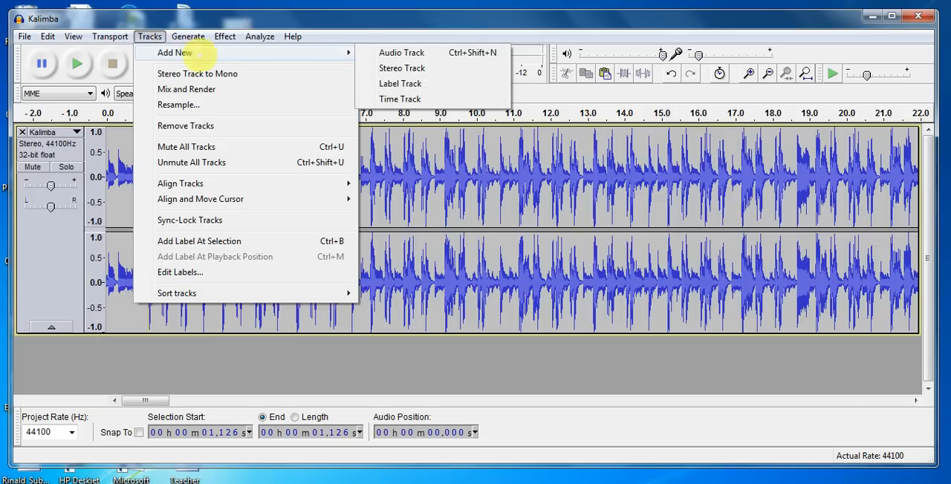
pyautogui.moveTo(402, 69)
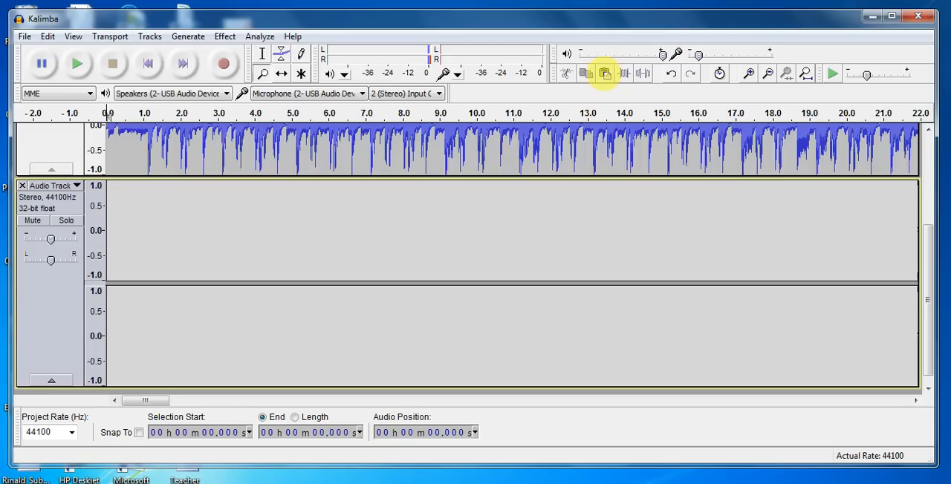
pyautogui.click(605, 73)
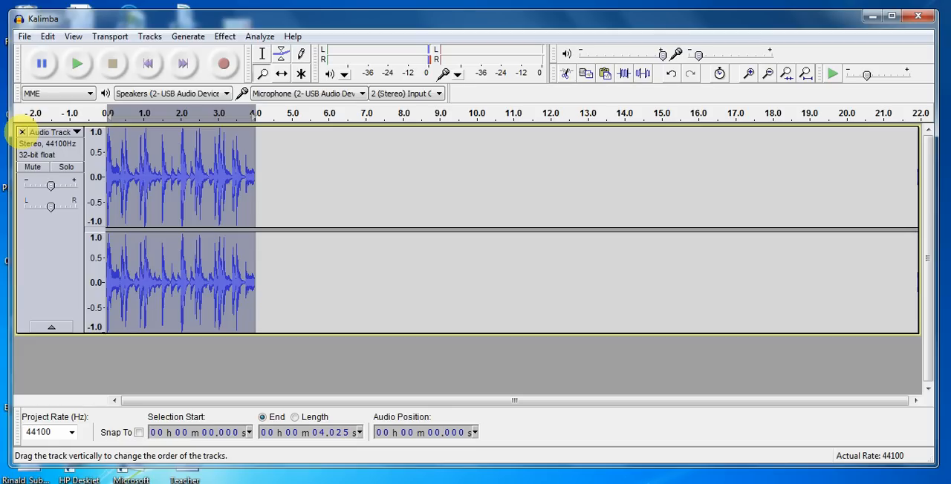
# Select the loop clip and repeat it until the track reaches about 40.25 seconds
pyautogui.click(77, 63)
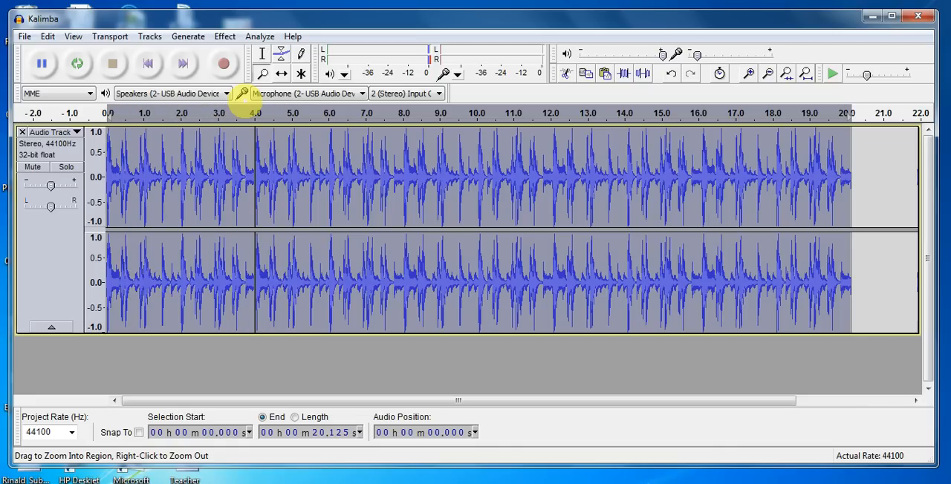
pyautogui.click(77, 62)
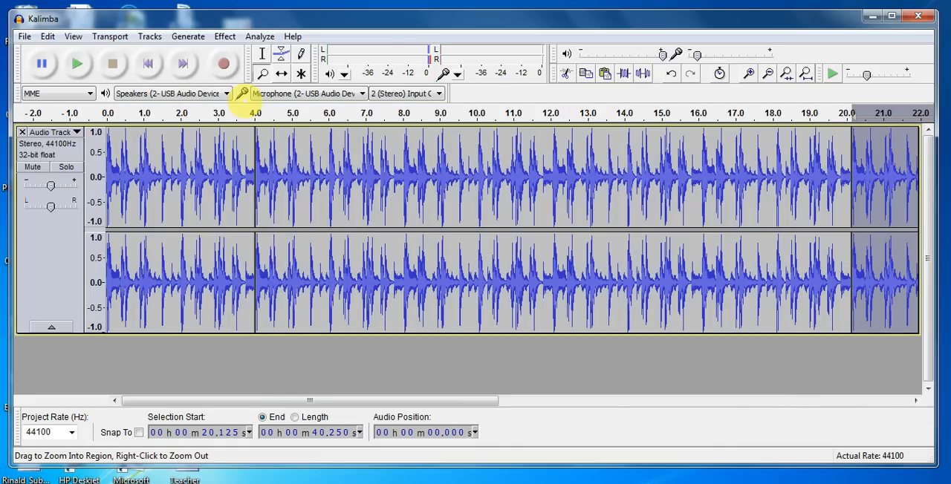
pyautogui.click(264, 205)
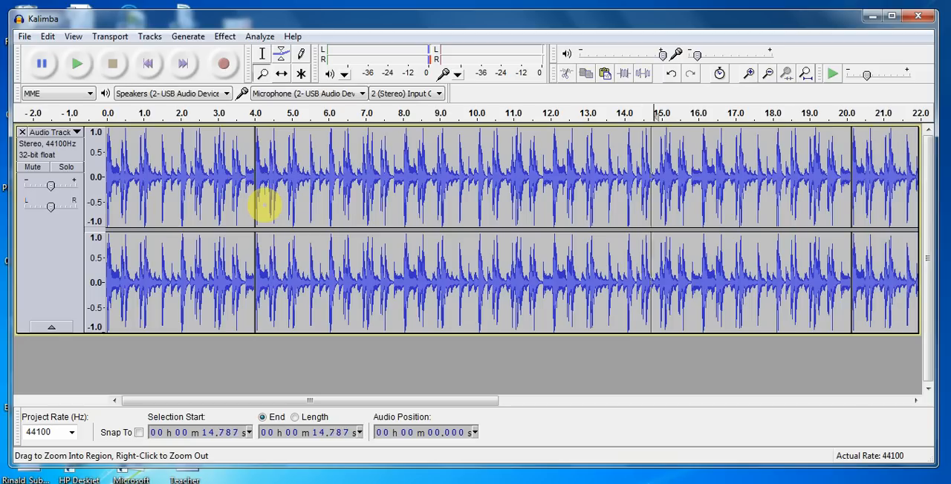
# Play the repeated track from its beginning, then stop and return to the start
pyautogui.click(147, 63)
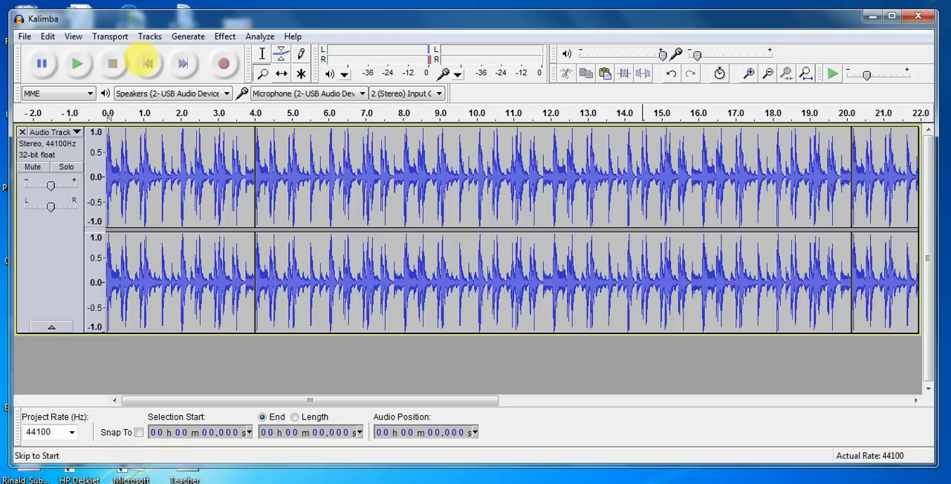
pyautogui.click(78, 63)
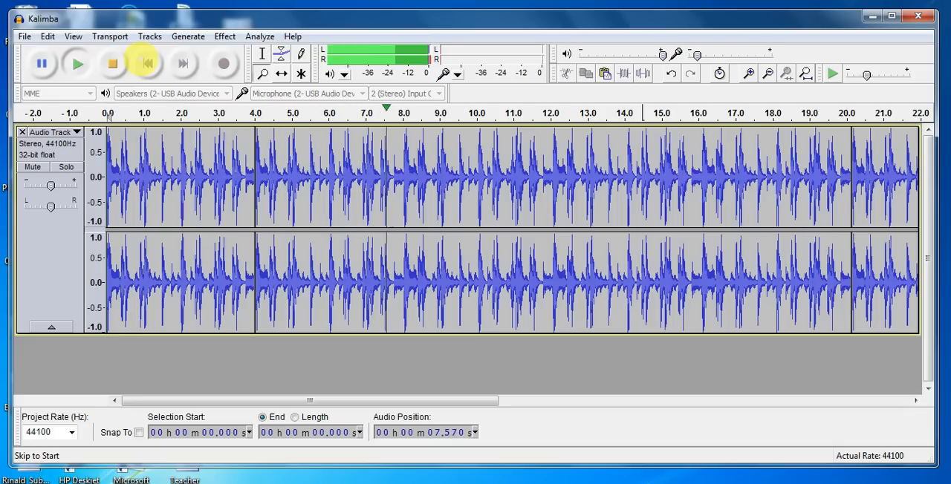
pyautogui.click(147, 63)
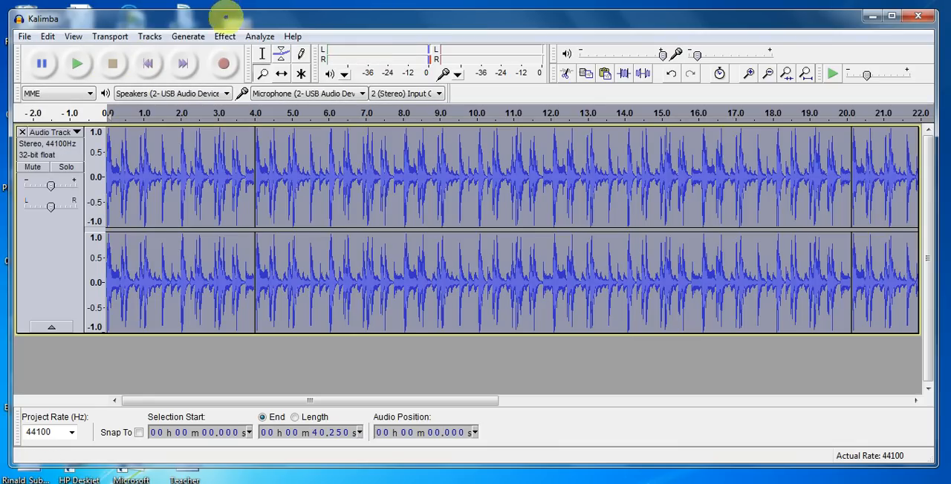
# Apply Change Tempo at -17.000 percent, stretching the track to about 48.5 seconds
pyautogui.click(224, 36)
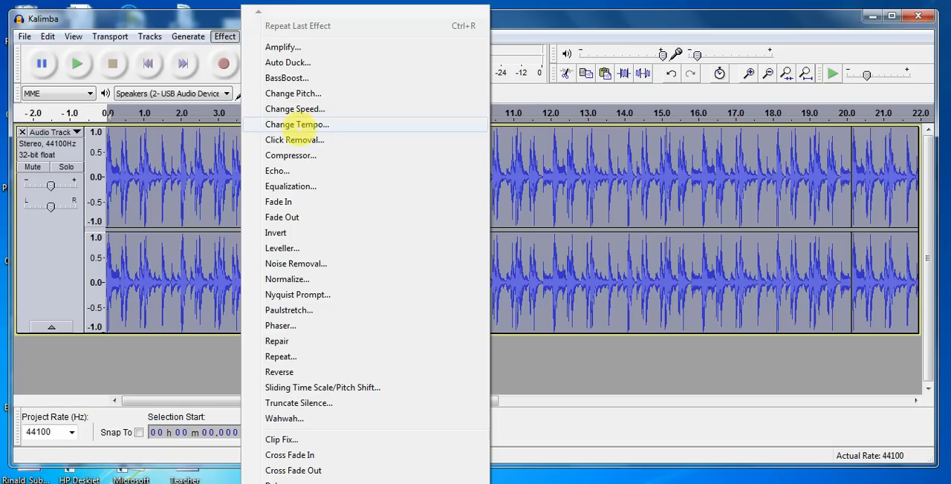
pyautogui.click(296, 125)
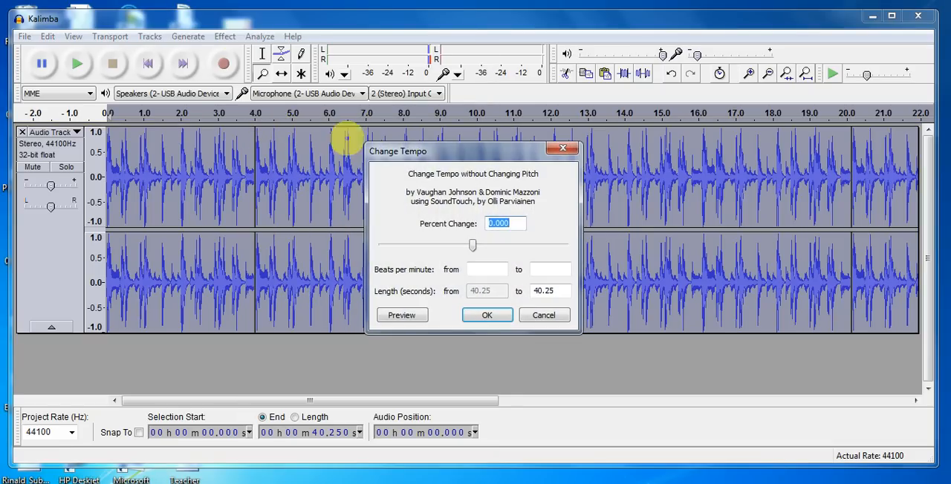
pyautogui.moveTo(472, 245)
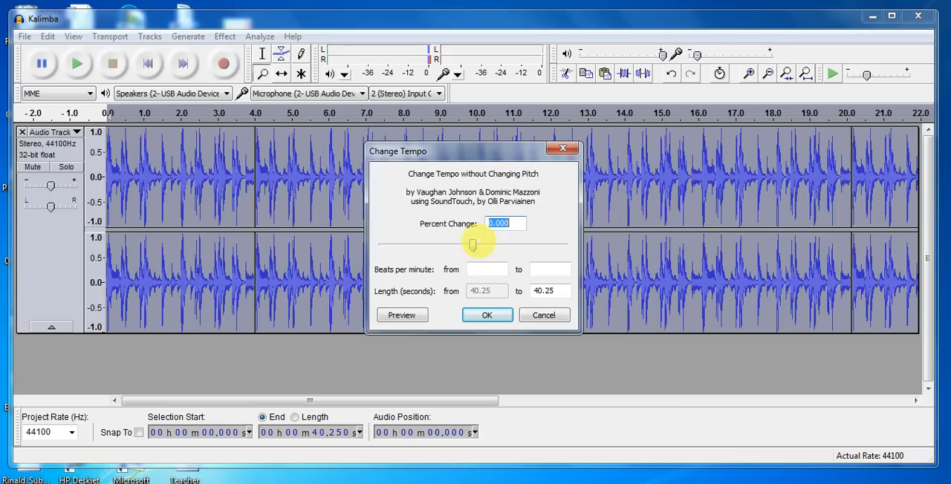
pyautogui.moveTo(473, 246); pyautogui.dragTo(464, 245)
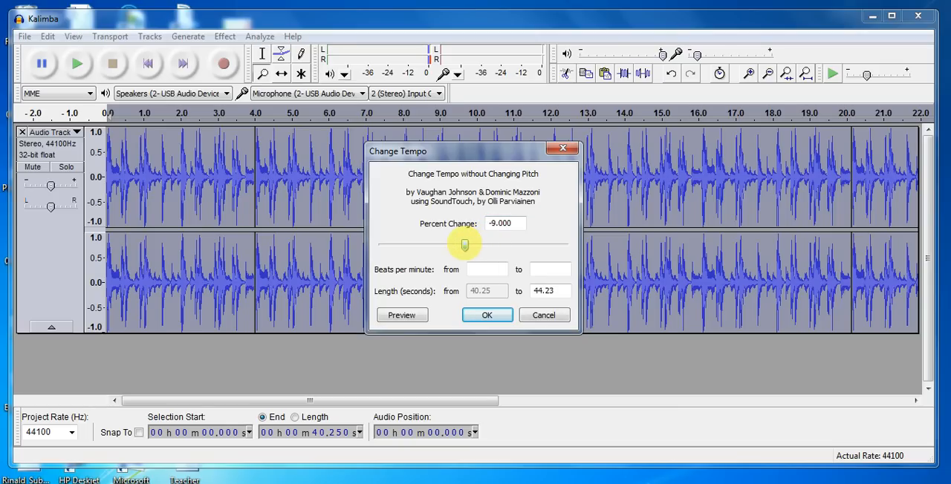
pyautogui.moveTo(464, 245); pyautogui.dragTo(456, 245)
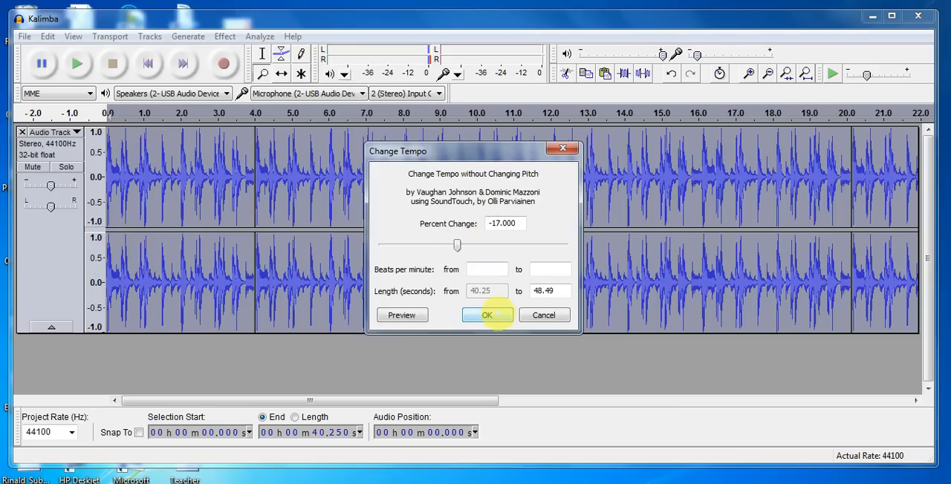
pyautogui.click(487, 315)
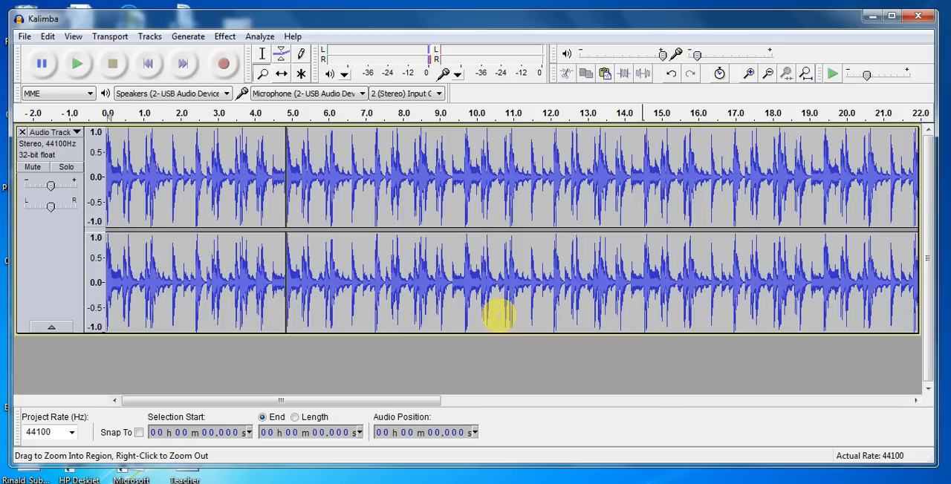
pyautogui.click(77, 63)
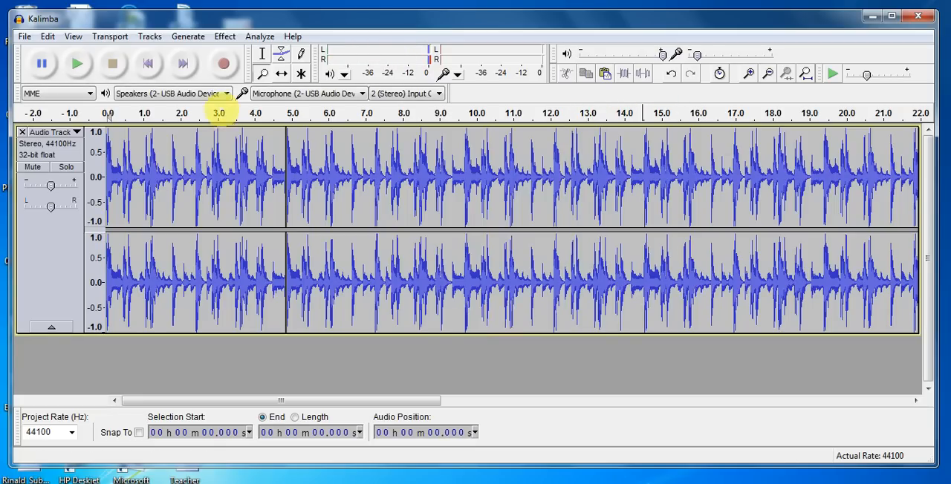
pyautogui.moveTo(258, 214)
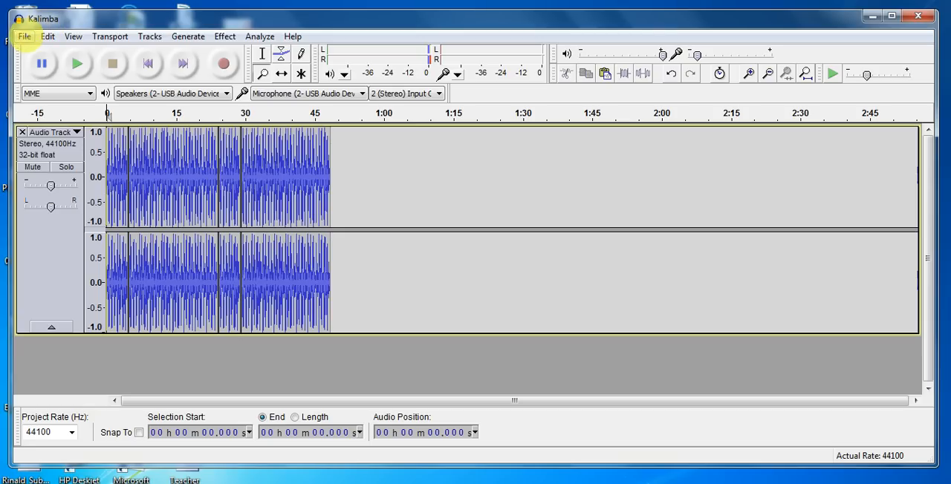
# Export as Kalimba on the Desktop in WAV (Microsoft) signed 16 bit PCM format
pyautogui.click(24, 35)
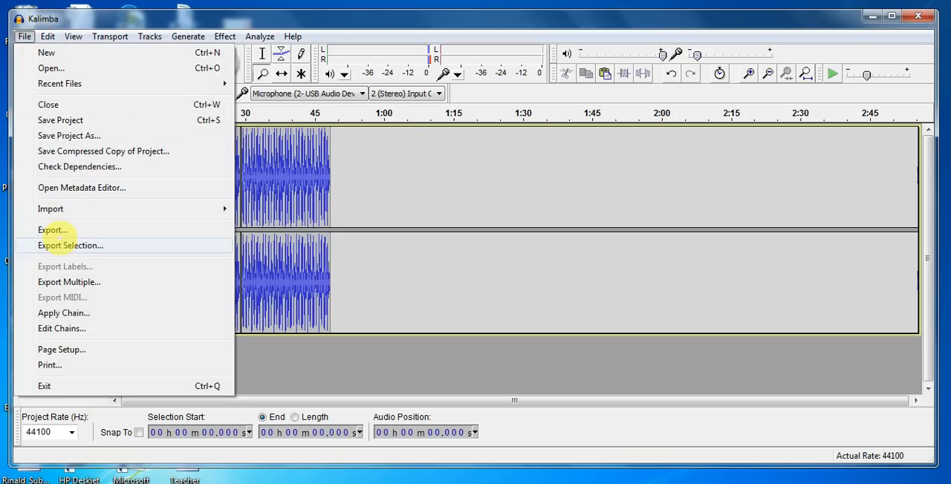
pyautogui.click(52, 229)
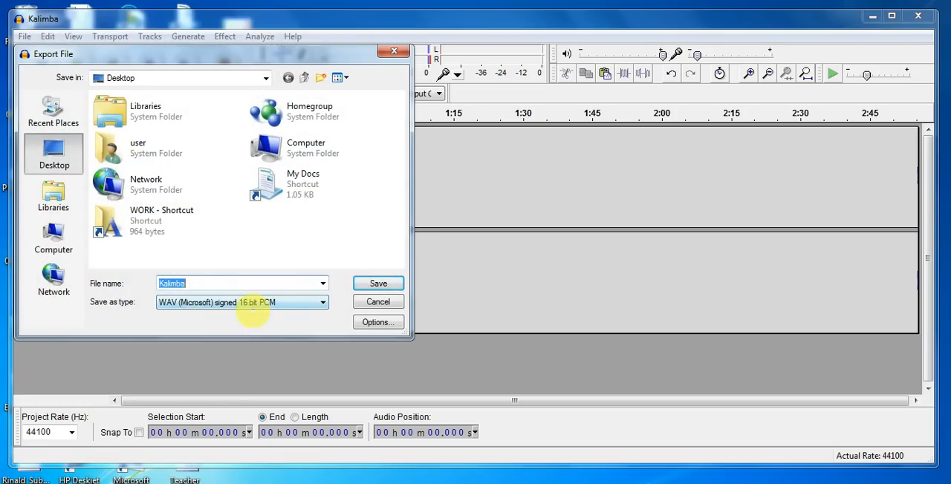
pyautogui.click(321, 302)
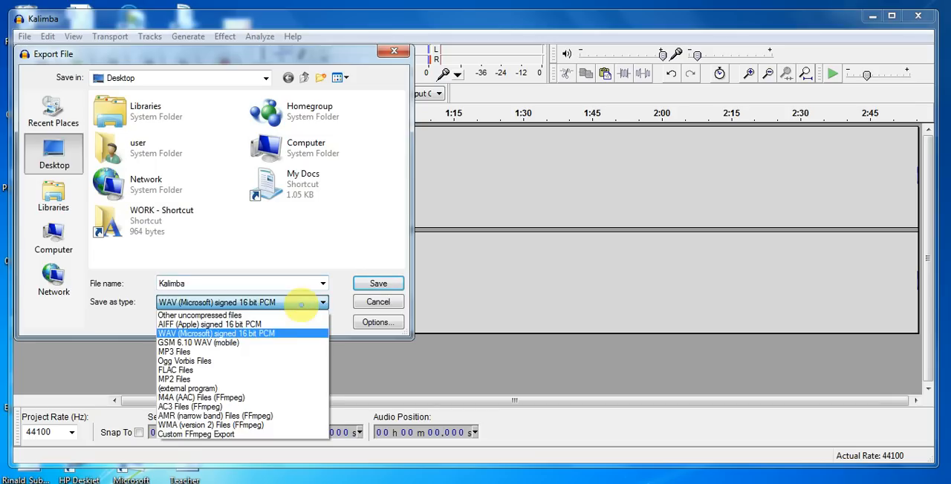
pyautogui.moveTo(282, 336)
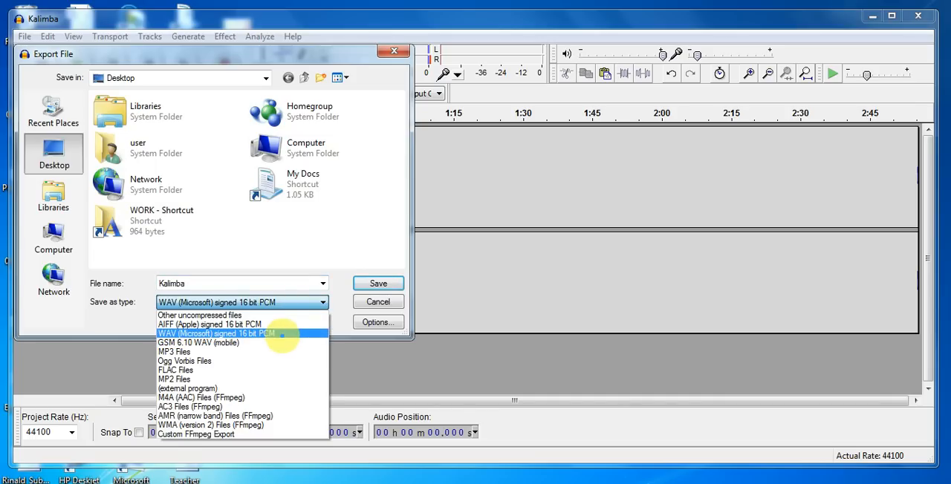
pyautogui.click(215, 333)
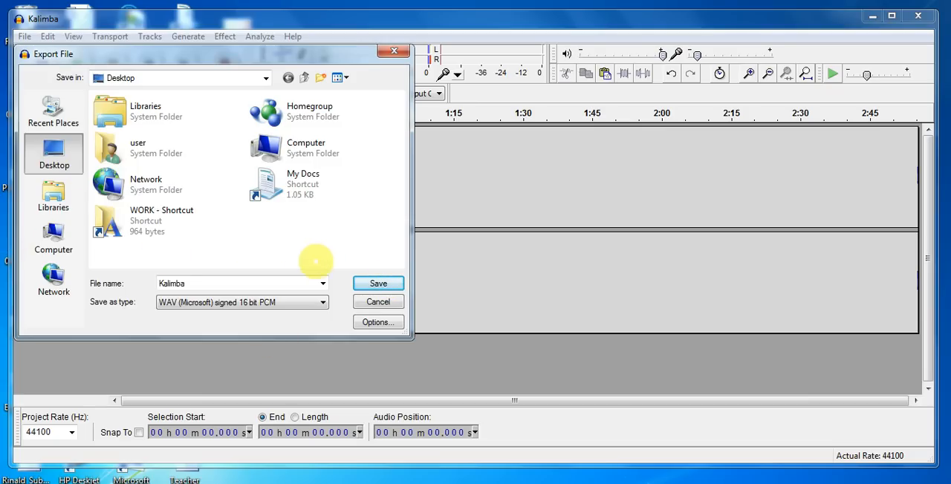
pyautogui.moveTo(321, 265)
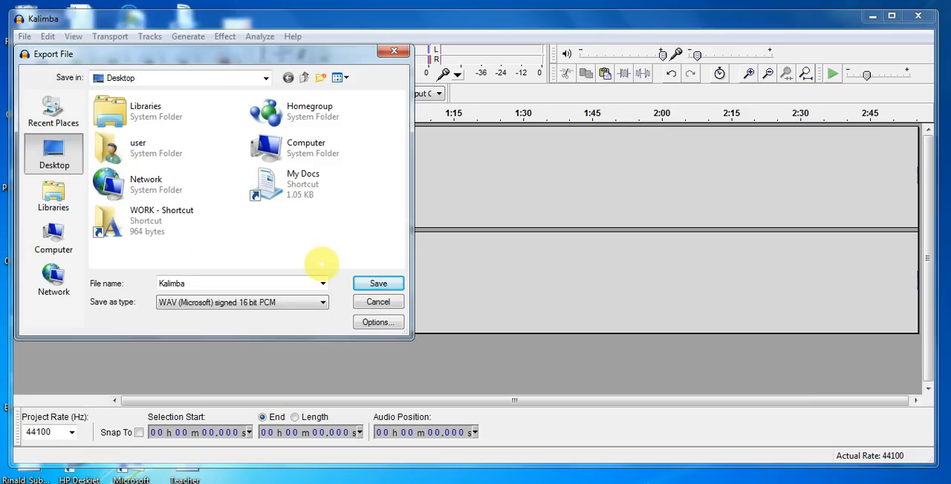
pyautogui.moveTo(338, 267)
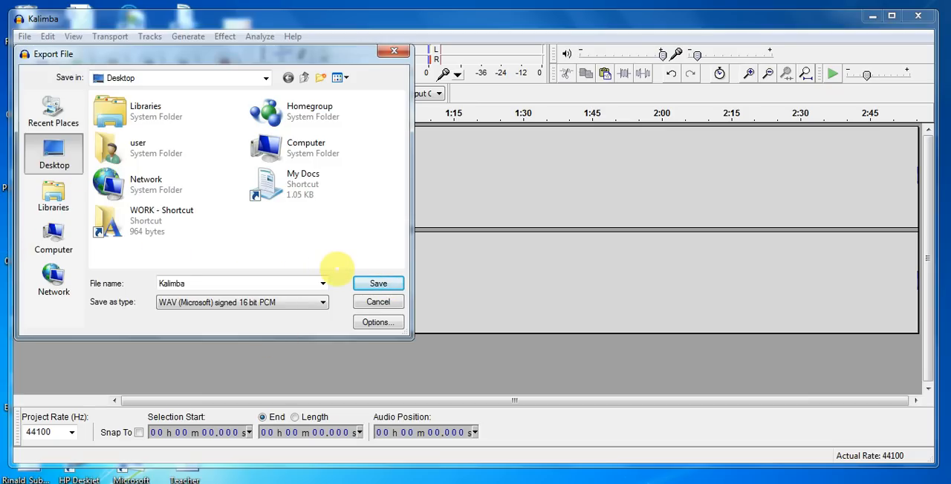
pyautogui.moveTo(392, 36)
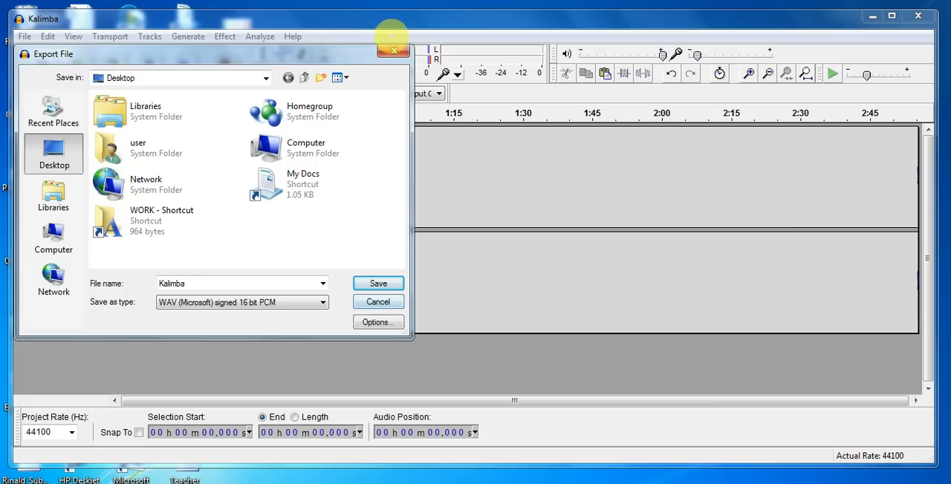
pyautogui.moveTo(392, 50)
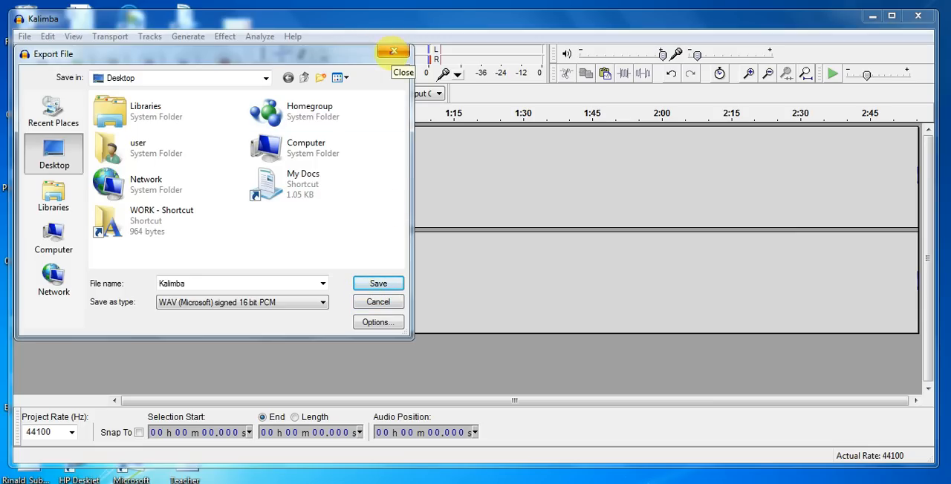